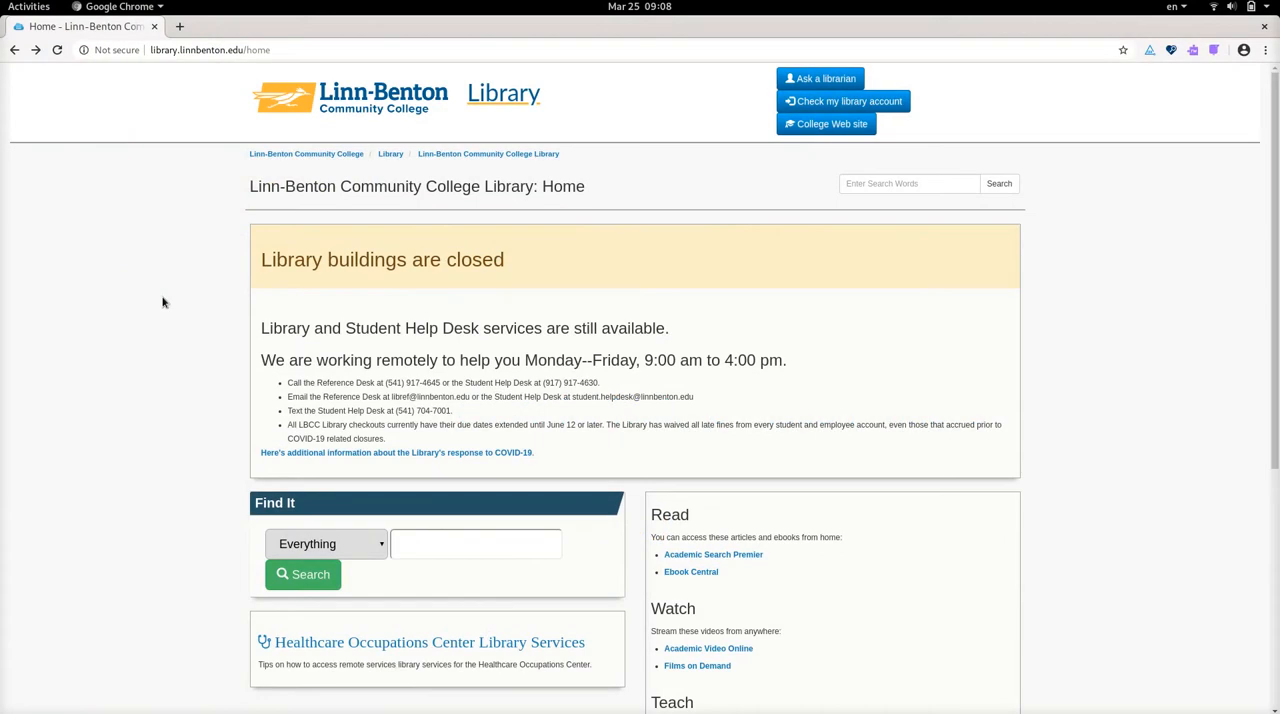
- Scroll the library home page down to the Research Tools links, including All Databases
scroll("down", 3)
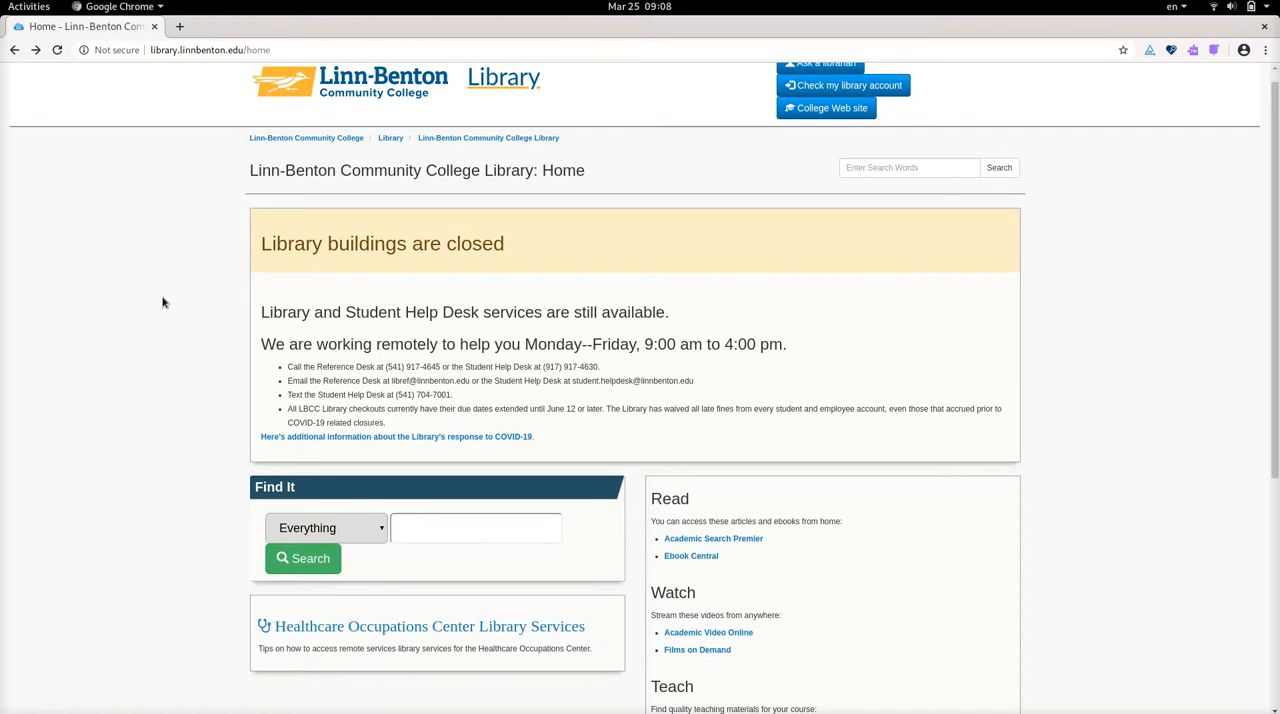
scroll("down", 3)
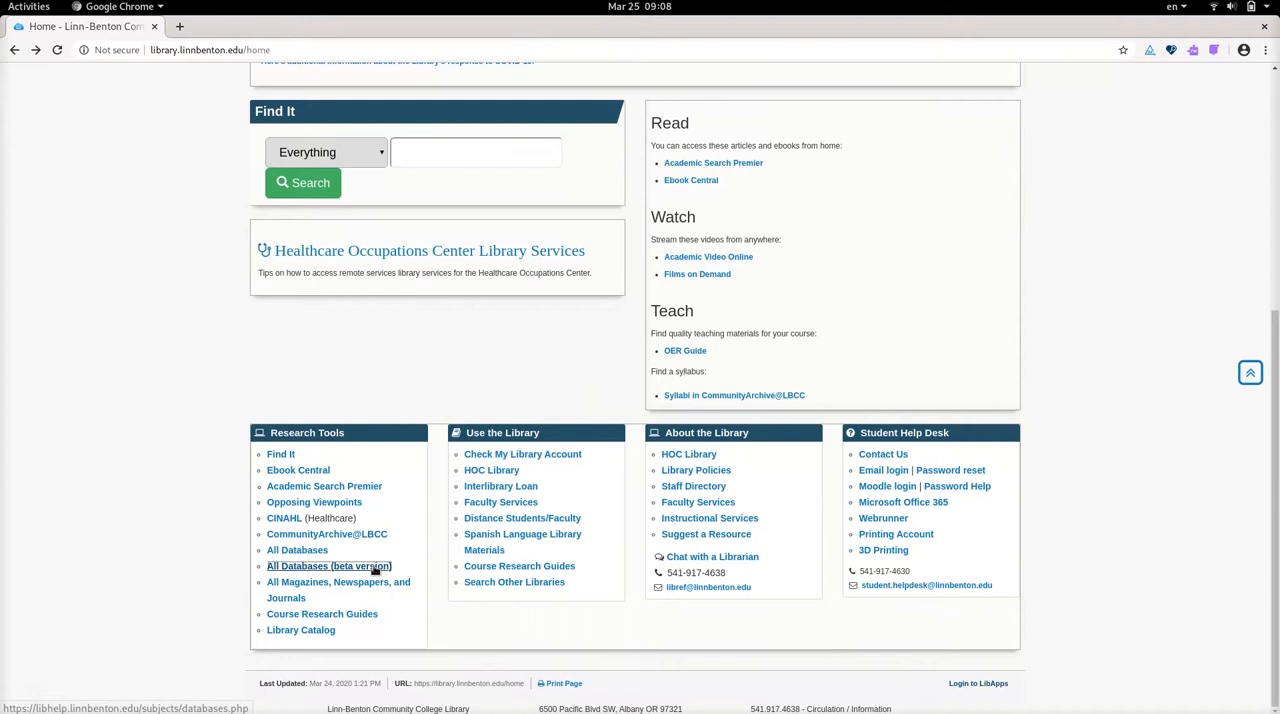
- From All Databases choose Artstor and fill the saved student X number into the EZproxy login
left_click(328, 564)
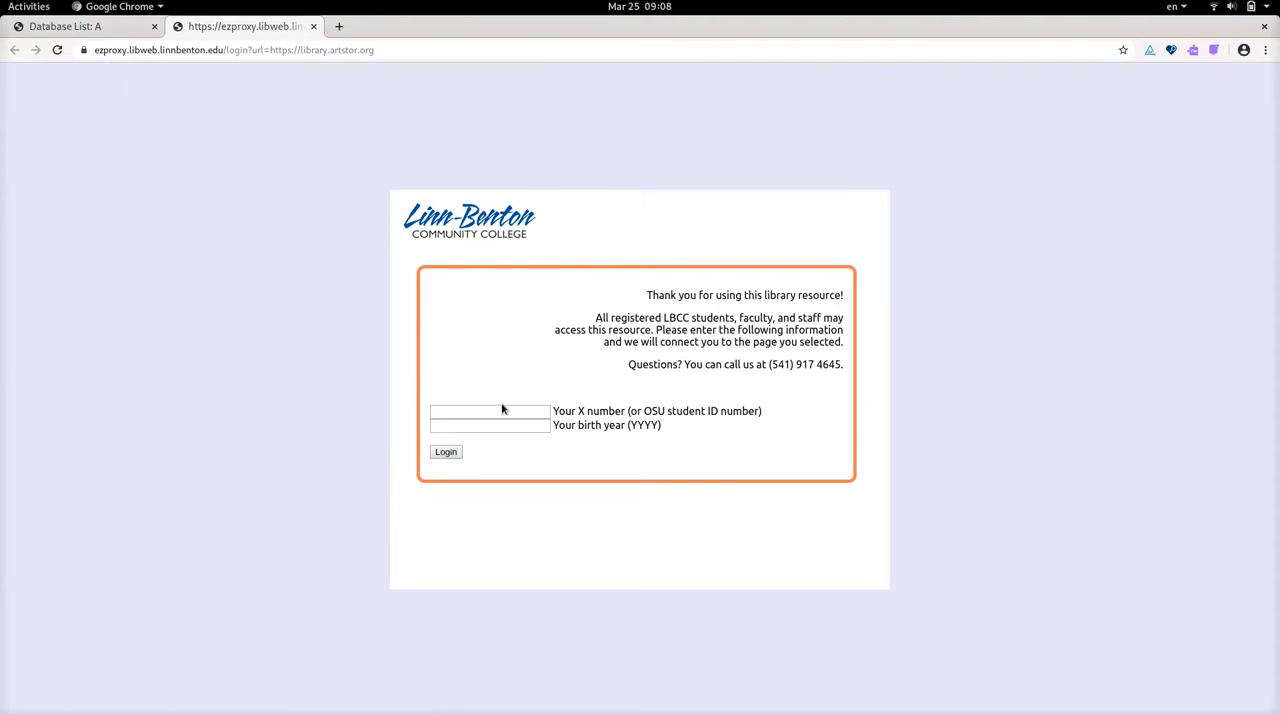
left_click(488, 410)
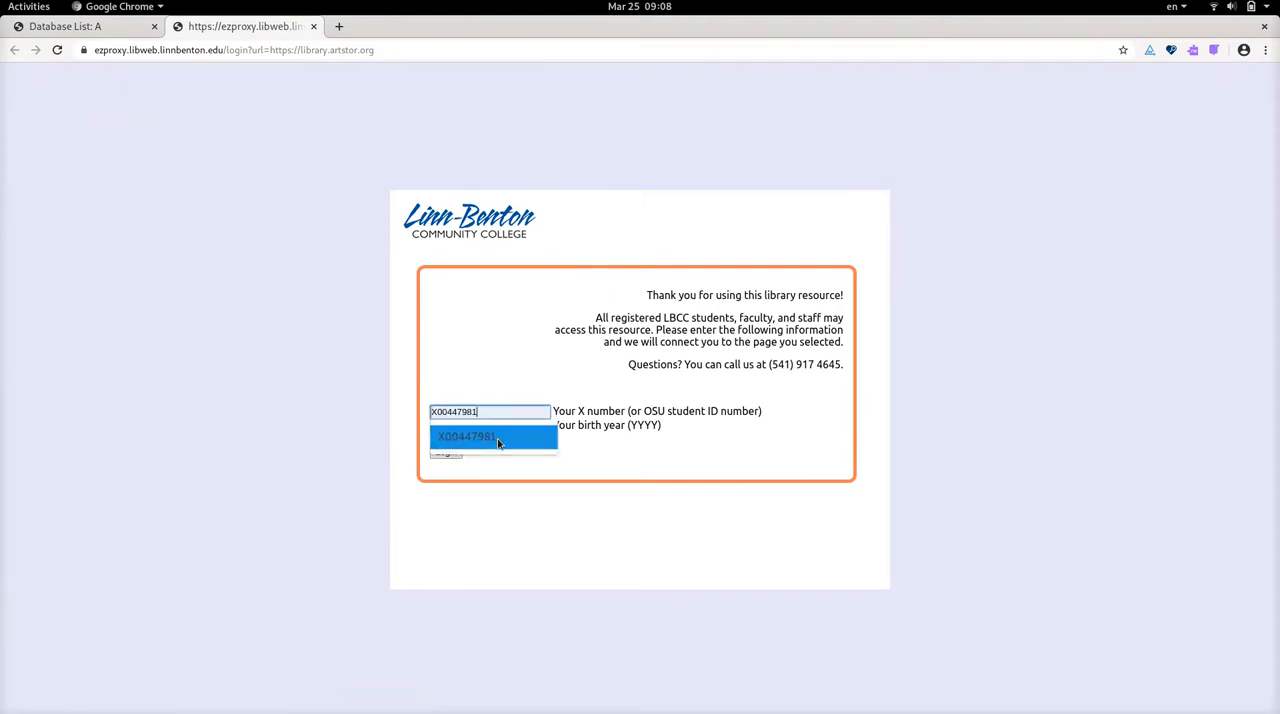
left_click(464, 436)
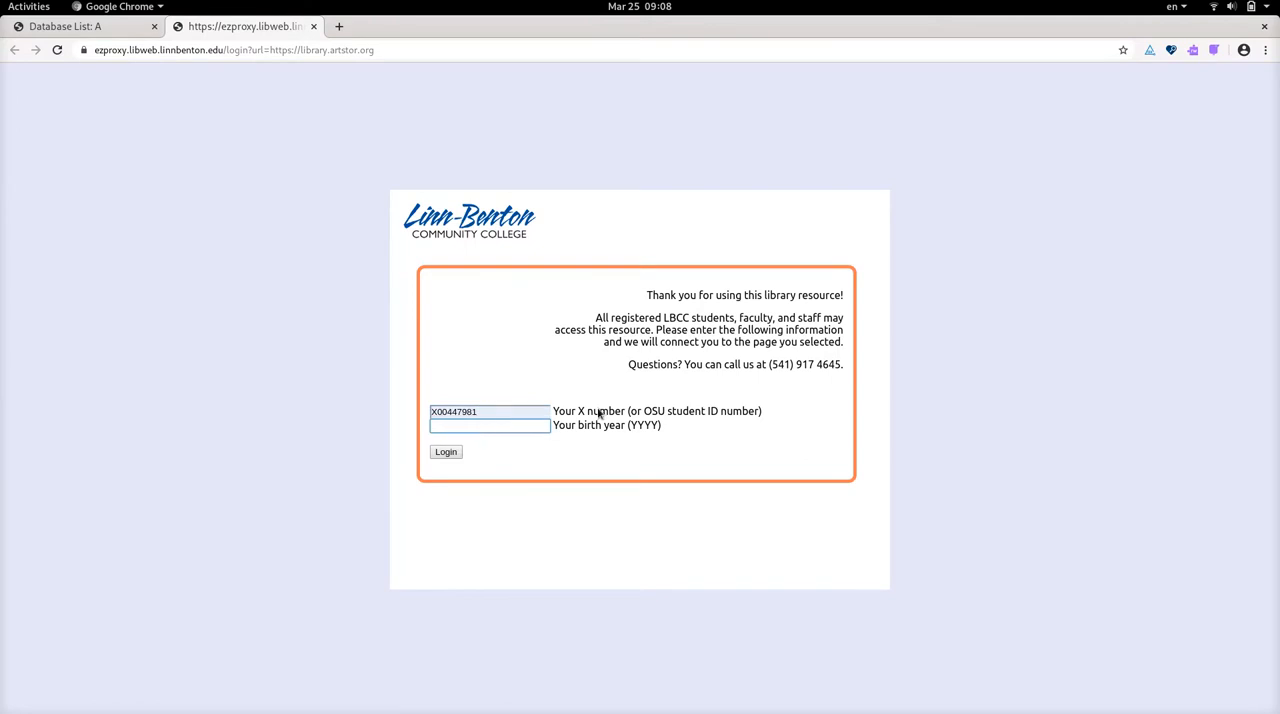
mouse_move(712, 414)
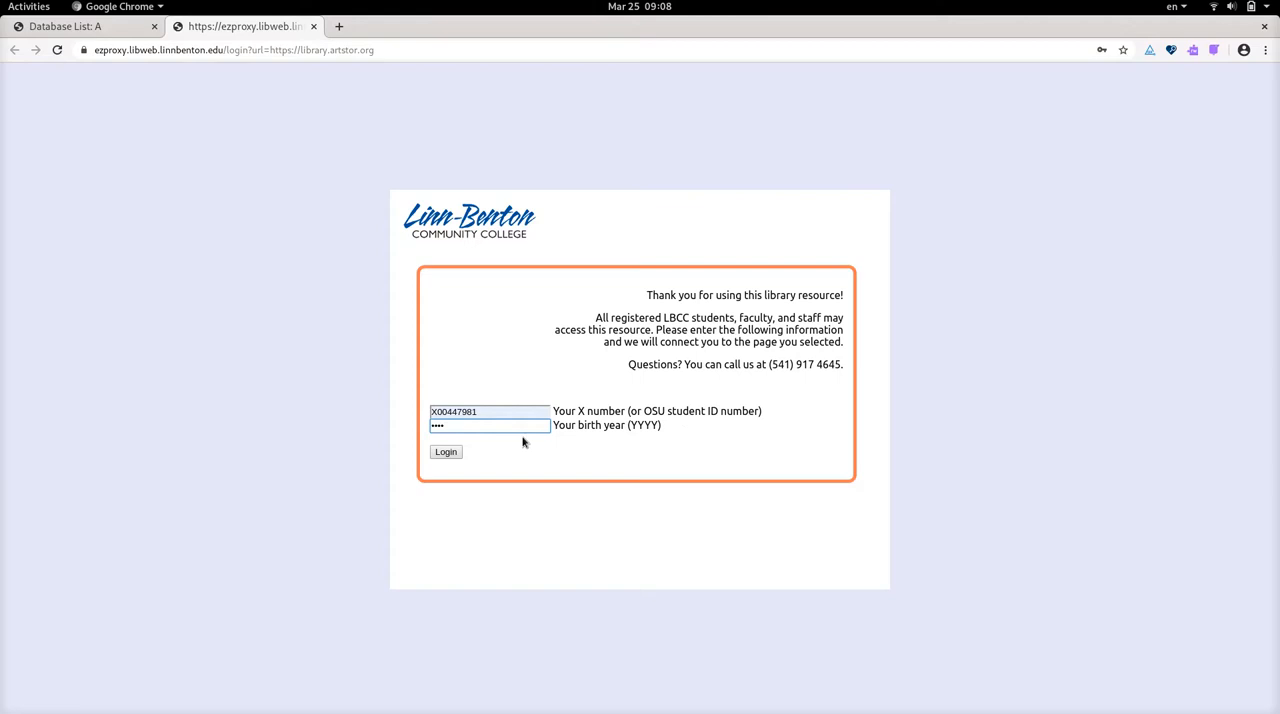
- Submit the EZproxy login and land on the Artstor home page
left_click(444, 452)
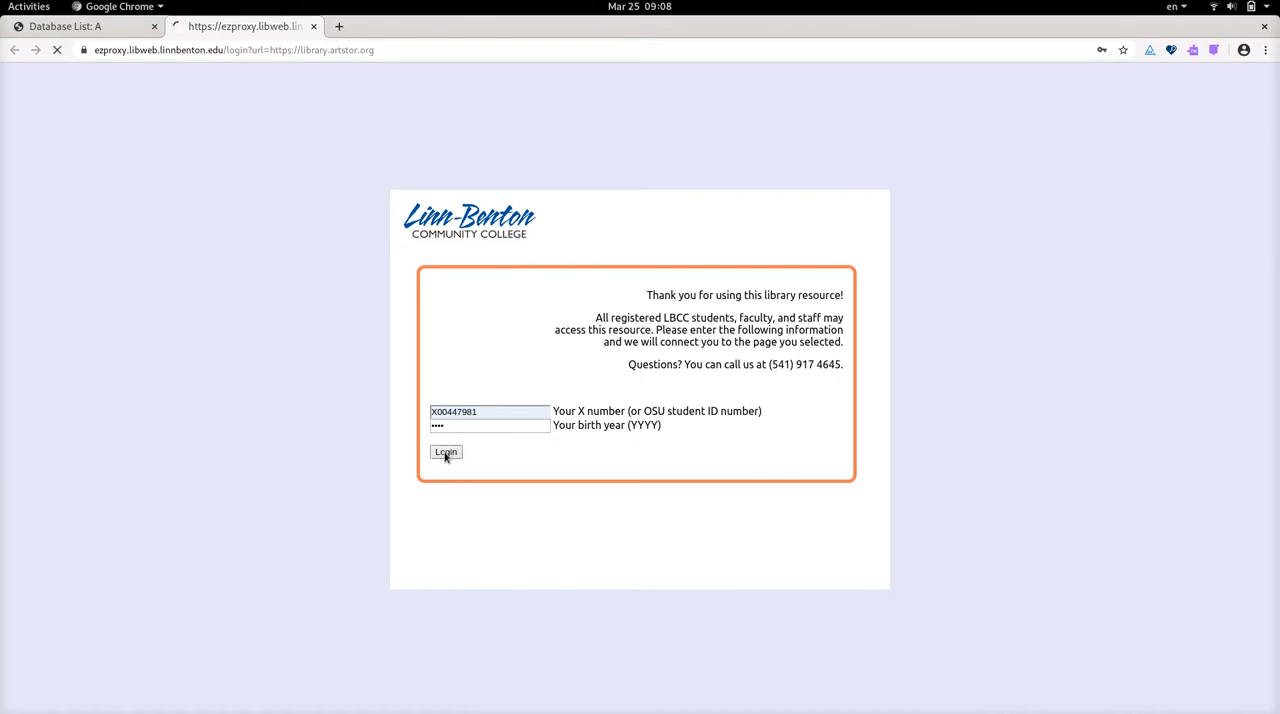
left_click(444, 452)
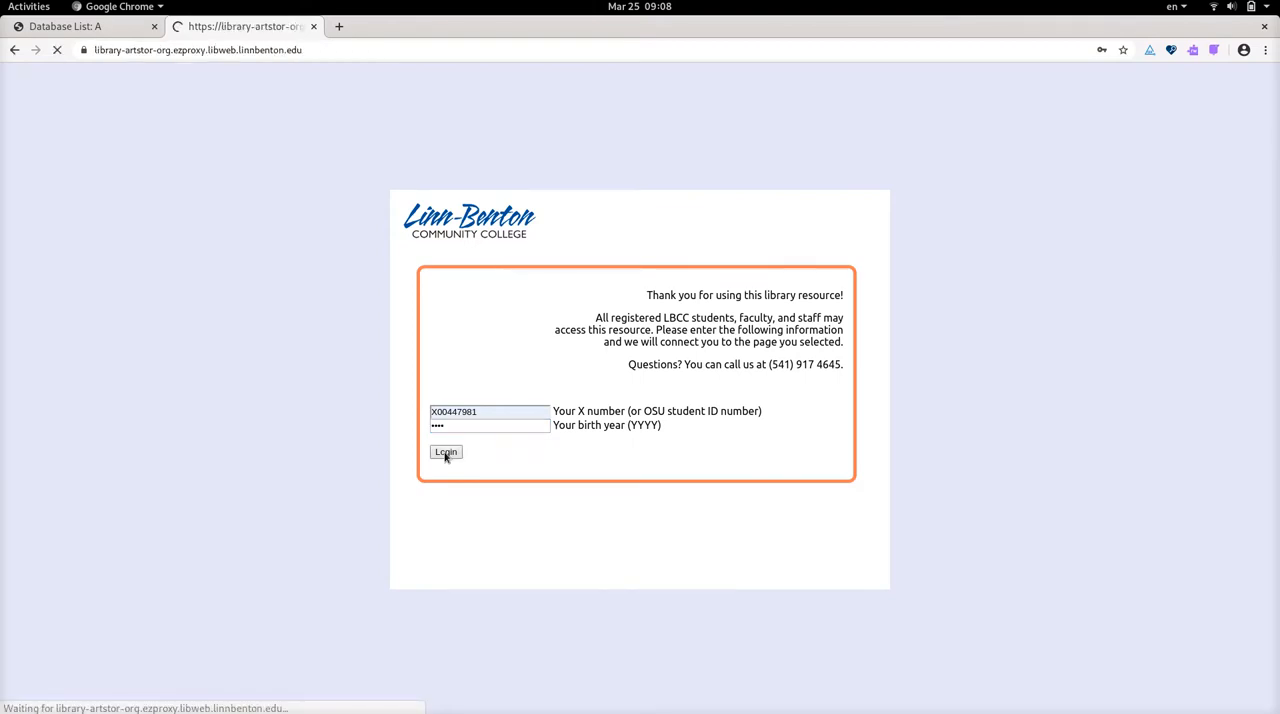
left_click(444, 452)
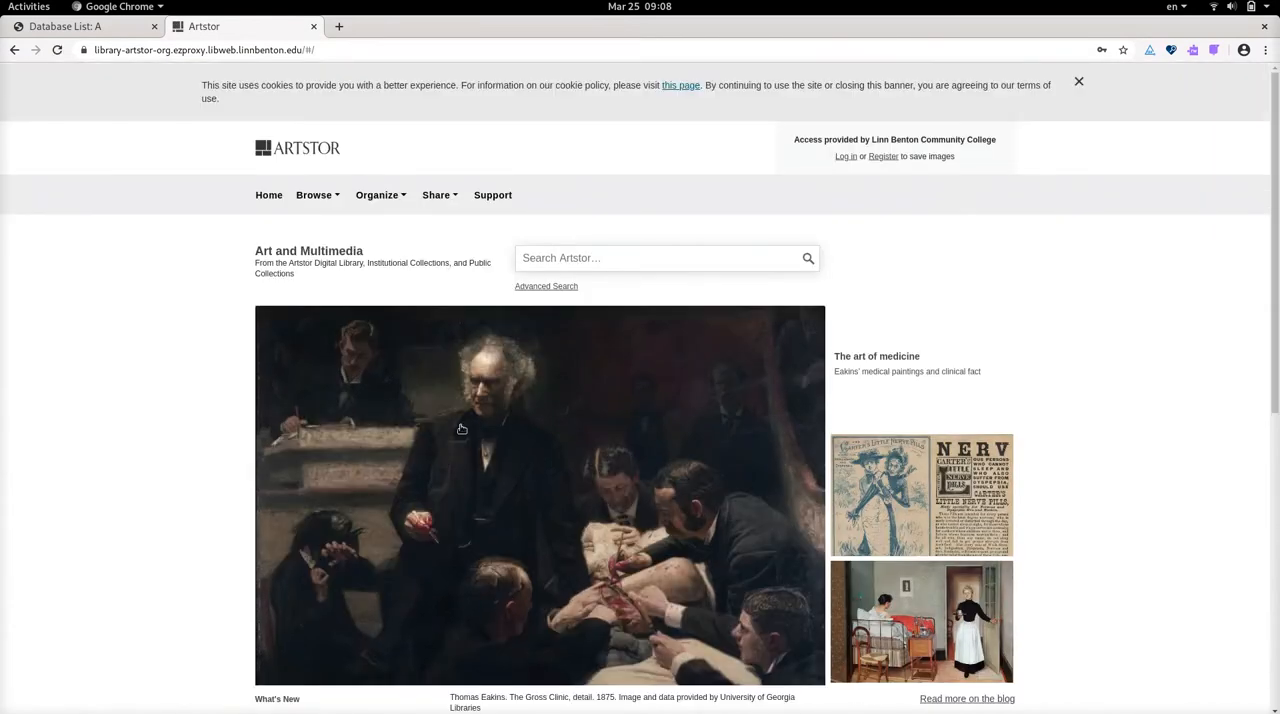
mouse_move(616, 356)
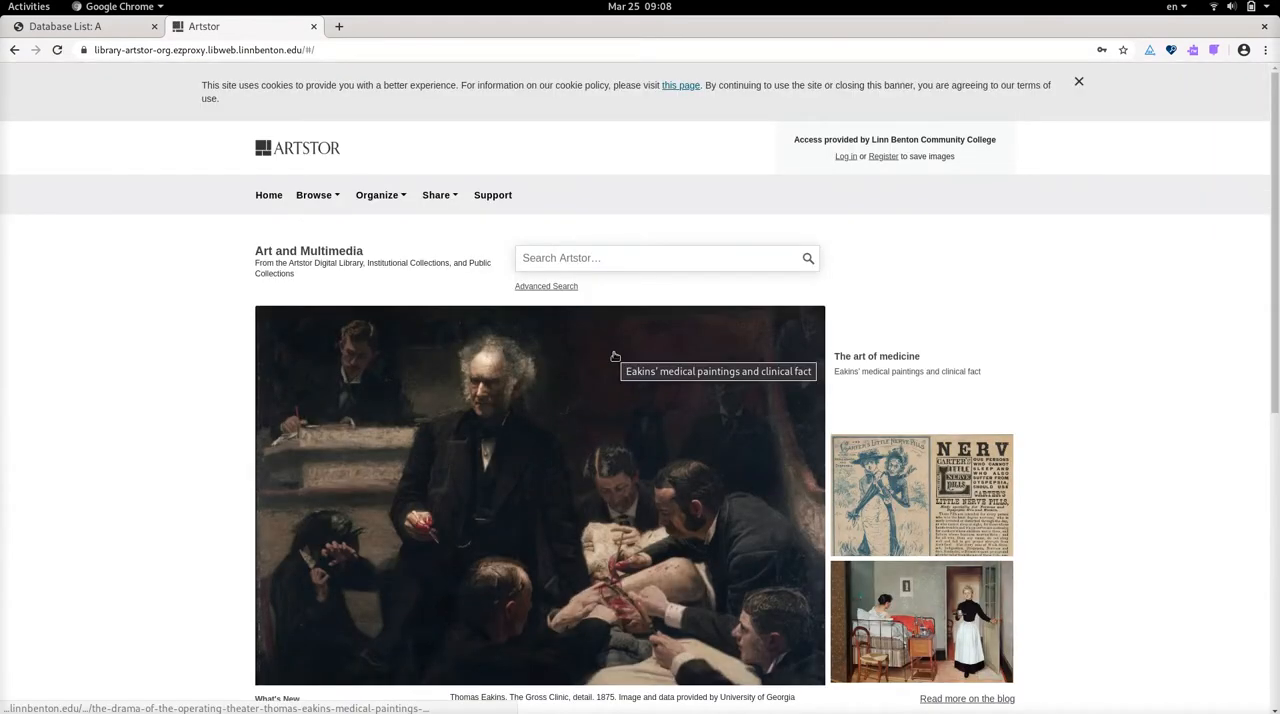
mouse_move(640, 336)
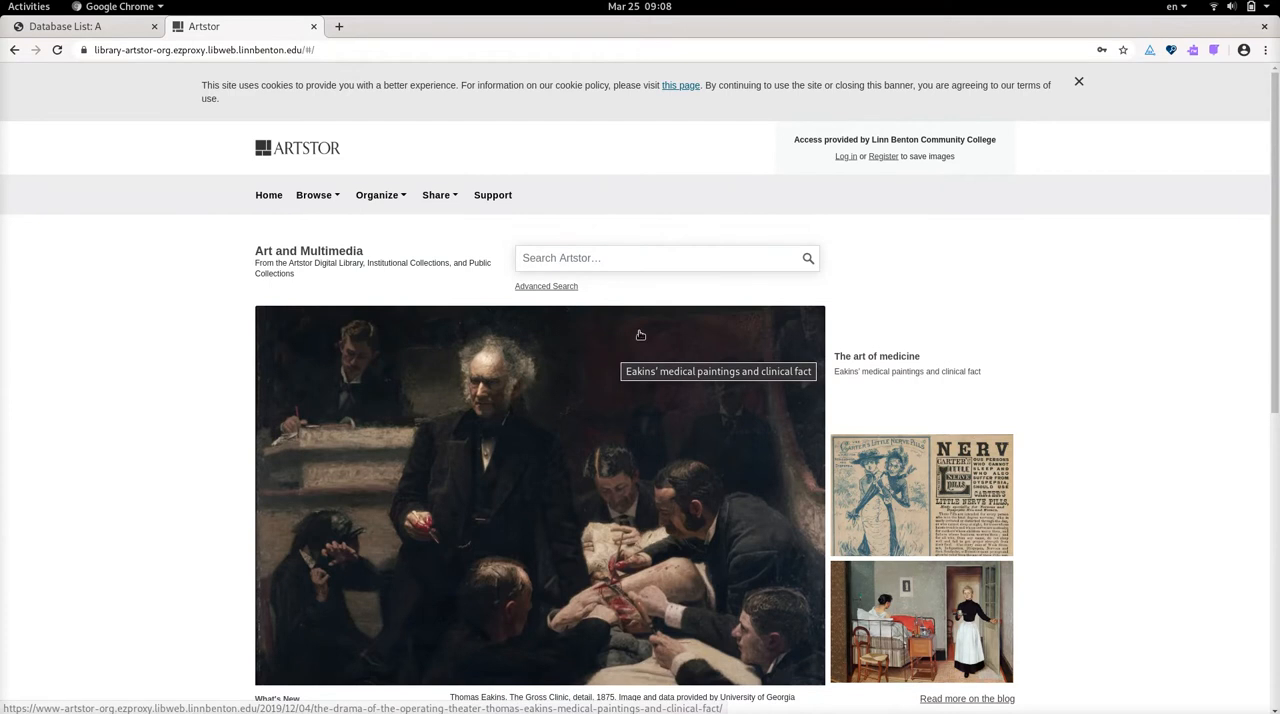
- Visit Artstor's Log in page, go back, then reach the Register page for a new account
left_click(844, 156)
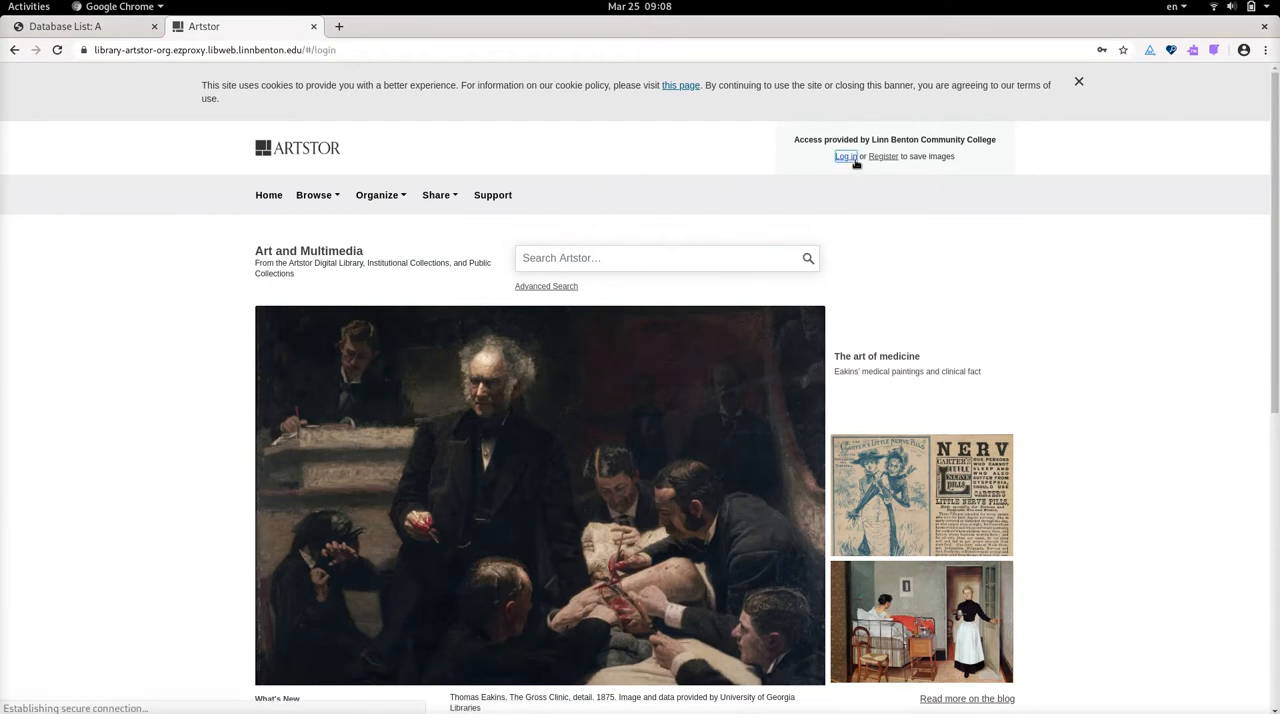
left_click(844, 156)
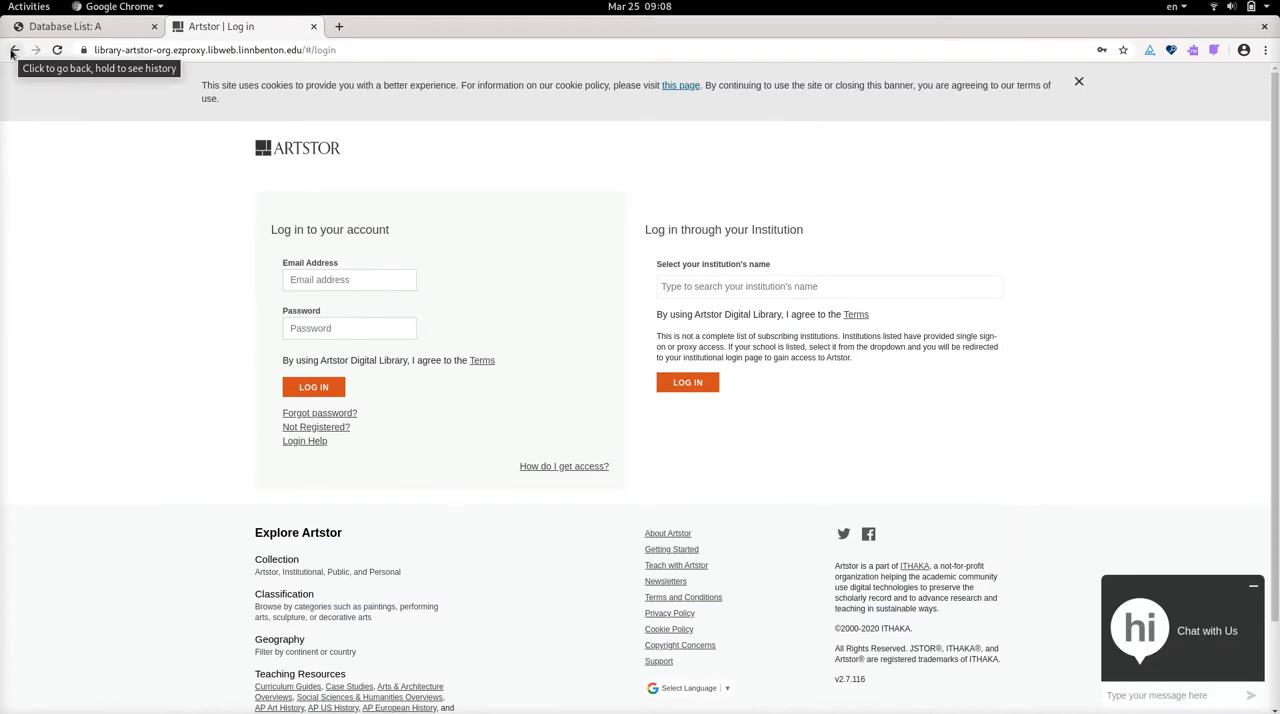
left_click(14, 50)
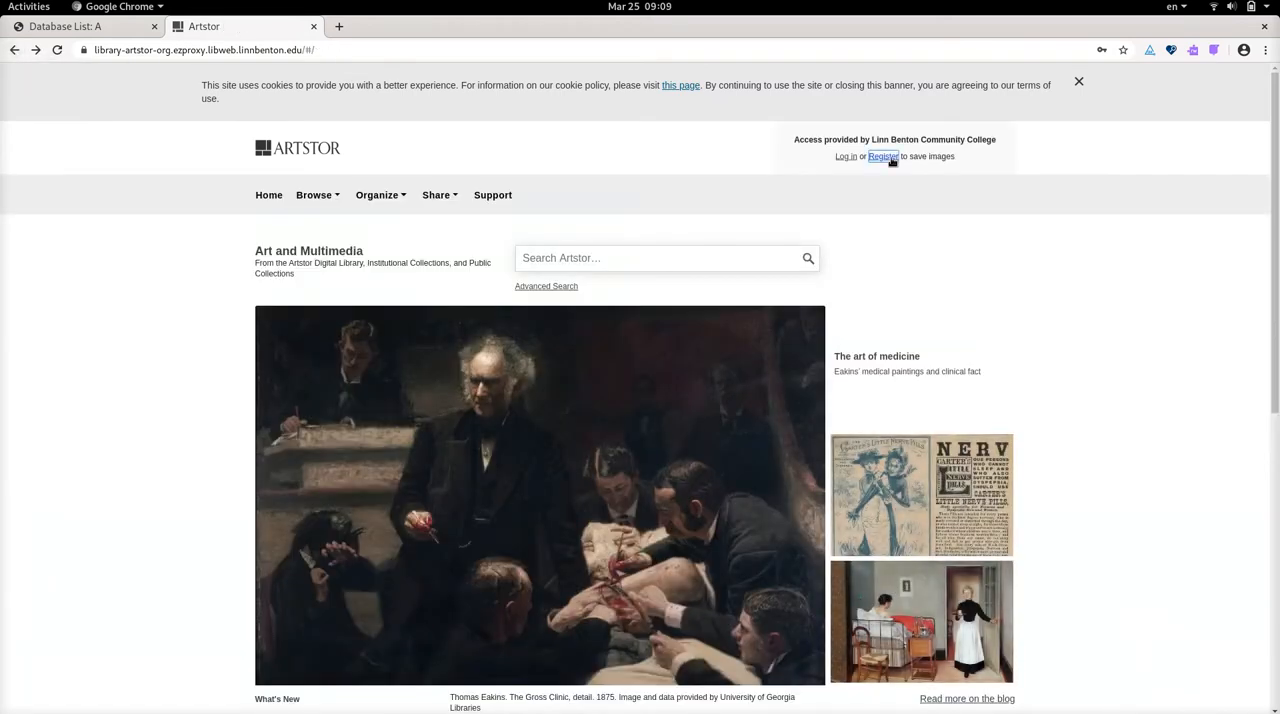
left_click(882, 156)
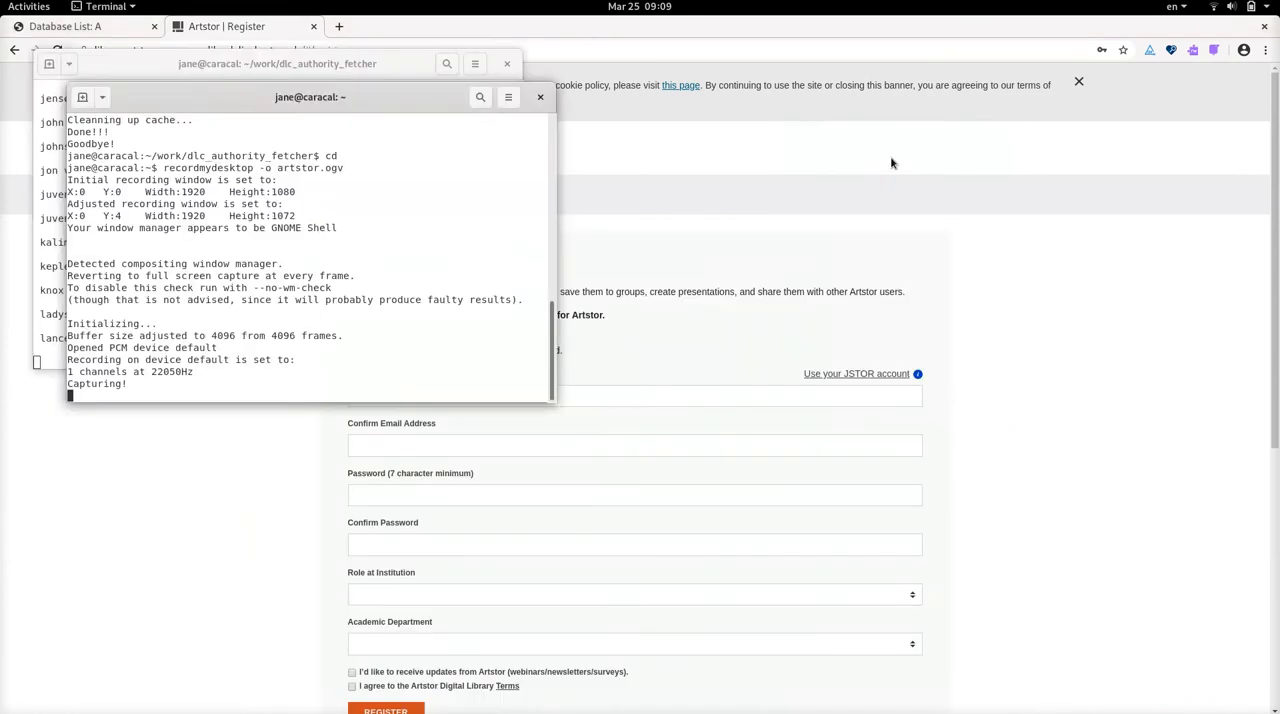